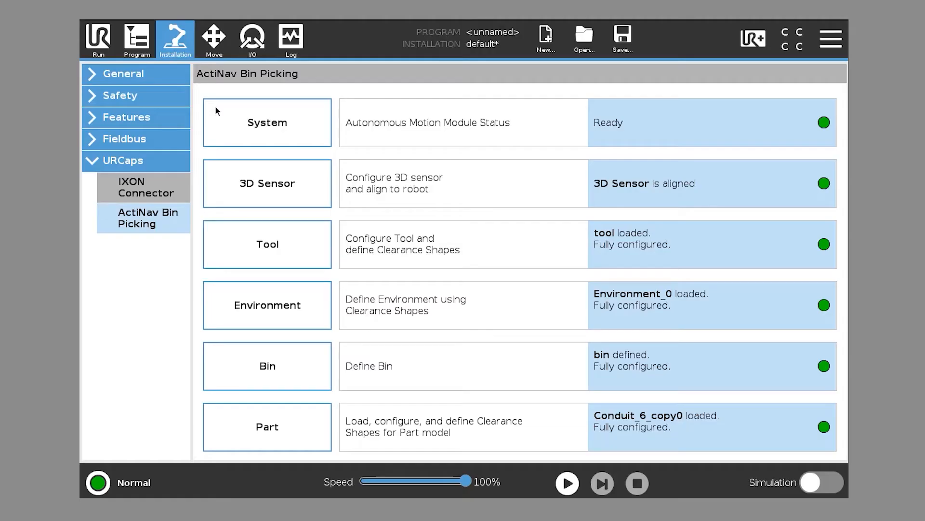
Show the ActiNav Tool page's Manage list with tool, tool_copy0 and jbtool.
{"action": "left_click", "coordinate": [267, 244]}
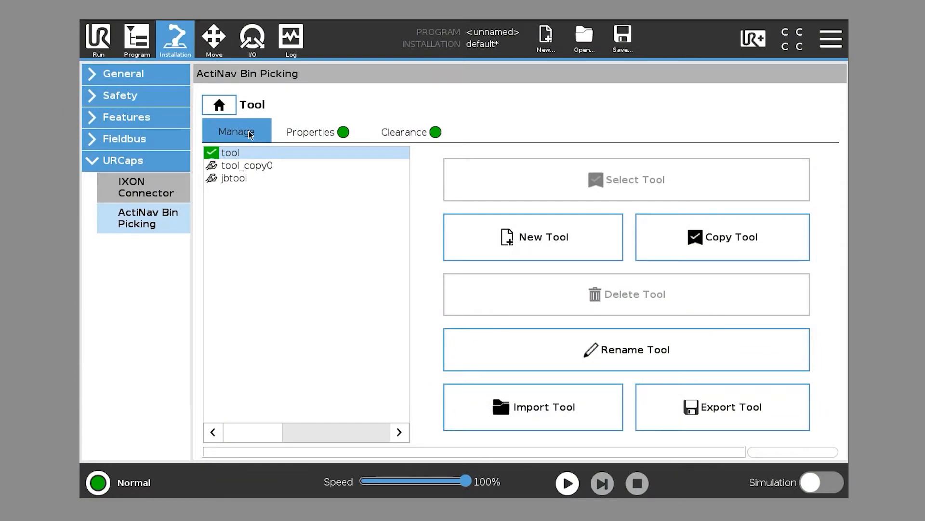
{"action": "left_click", "coordinate": [532, 406]}
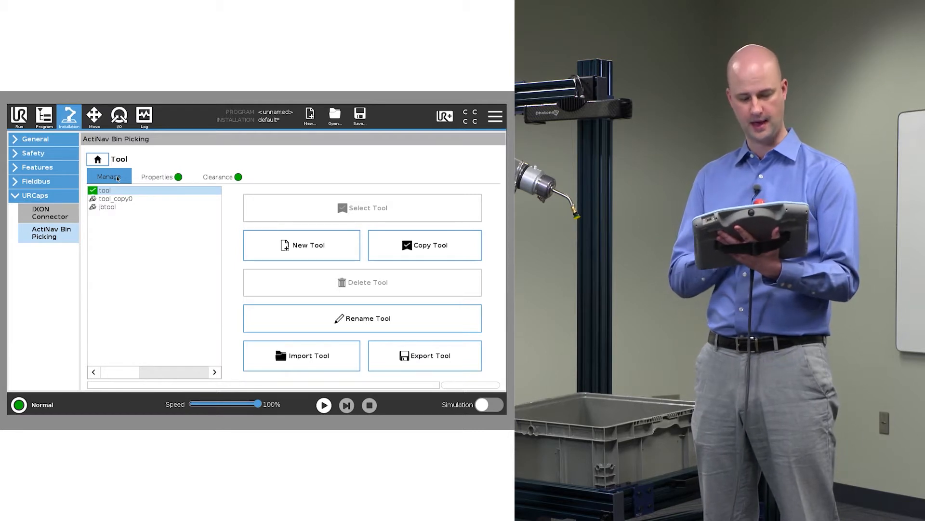
View the active tool's centre point offsets and 0.10 kg payload, peeking at the copy-from TCP list.
{"action": "left_click", "coordinate": [157, 176]}
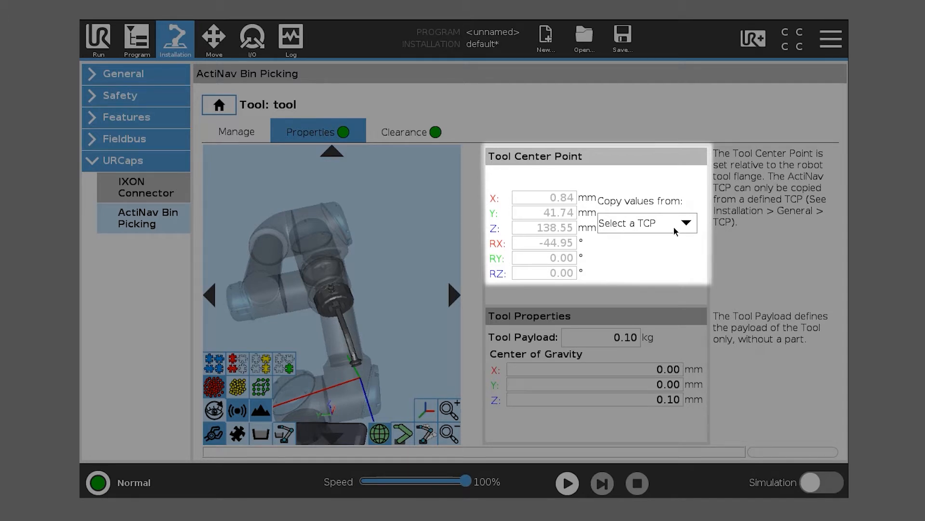
{"action": "left_click", "coordinate": [645, 223]}
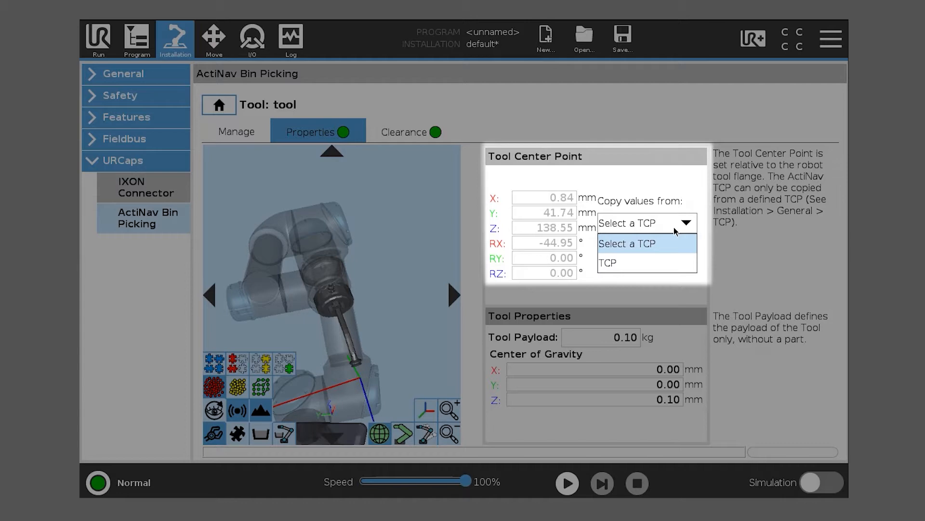
{"action": "left_click", "coordinate": [566, 122]}
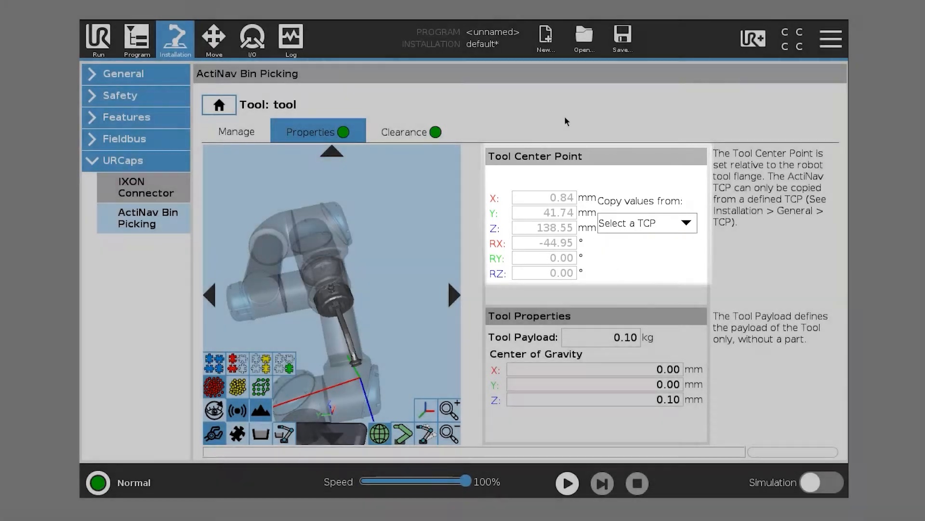
Rename the installation's default TCP to TCP_demo under Installation > General > TCP.
{"action": "left_click", "coordinate": [123, 73]}
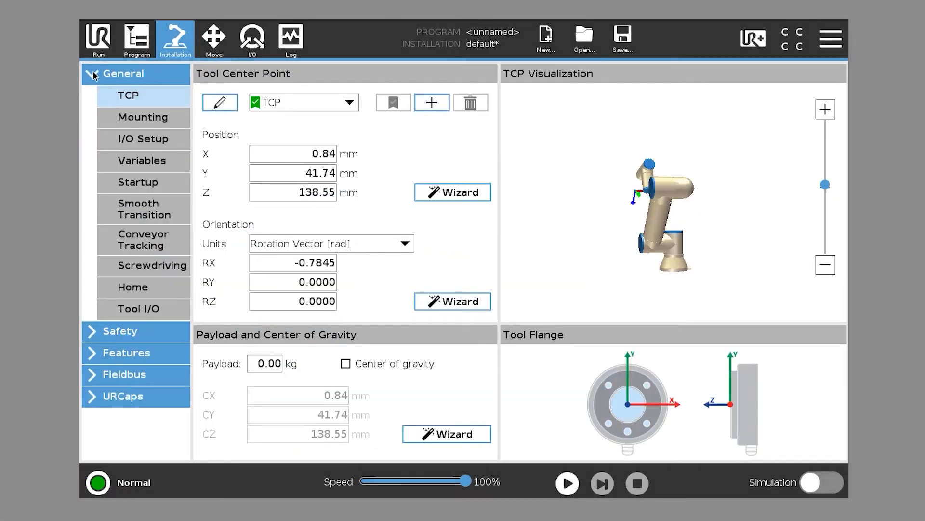
{"action": "left_click", "coordinate": [348, 102]}
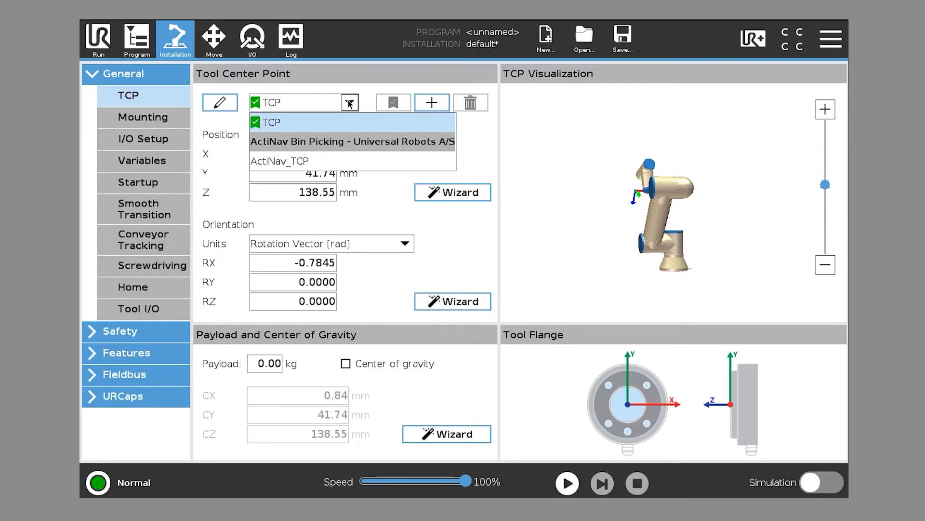
{"action": "left_click", "coordinate": [219, 102]}
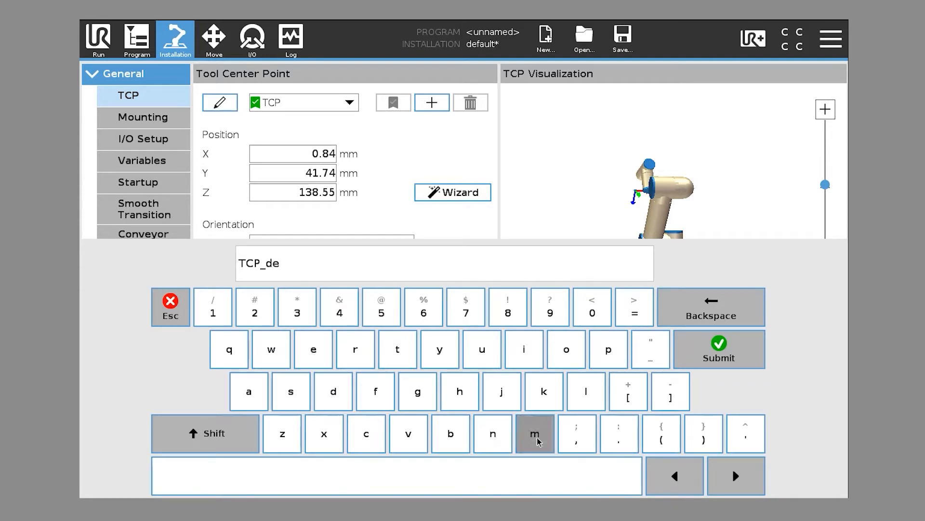
{"action": "left_click", "coordinate": [719, 348]}
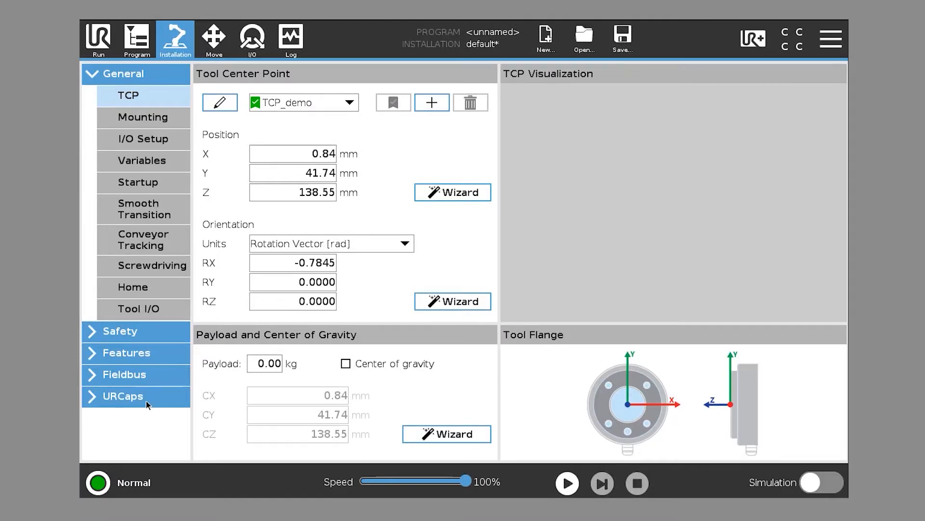
Back in the ActiNav tool properties, confirm TCP_demo appears in the 'Copy values from' list.
{"action": "left_click", "coordinate": [122, 396]}
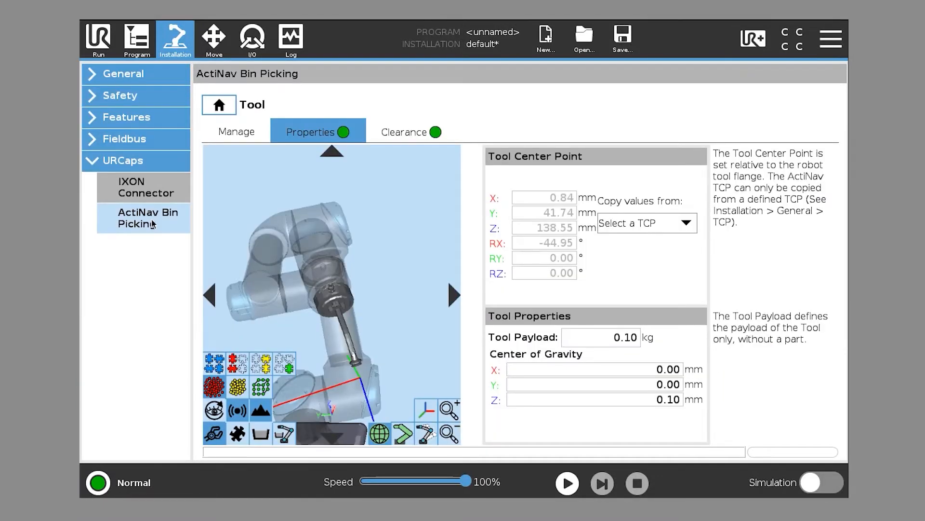
{"action": "left_click", "coordinate": [646, 223]}
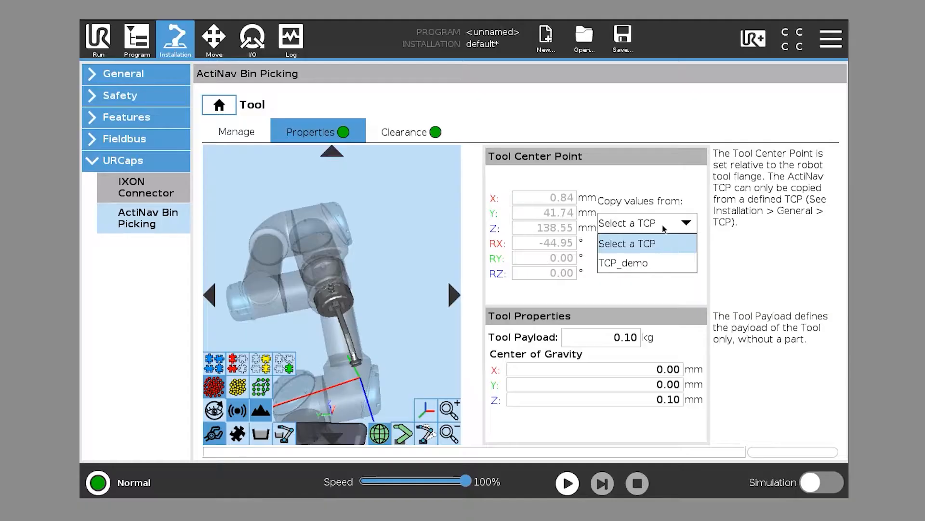
{"action": "left_click", "coordinate": [124, 73]}
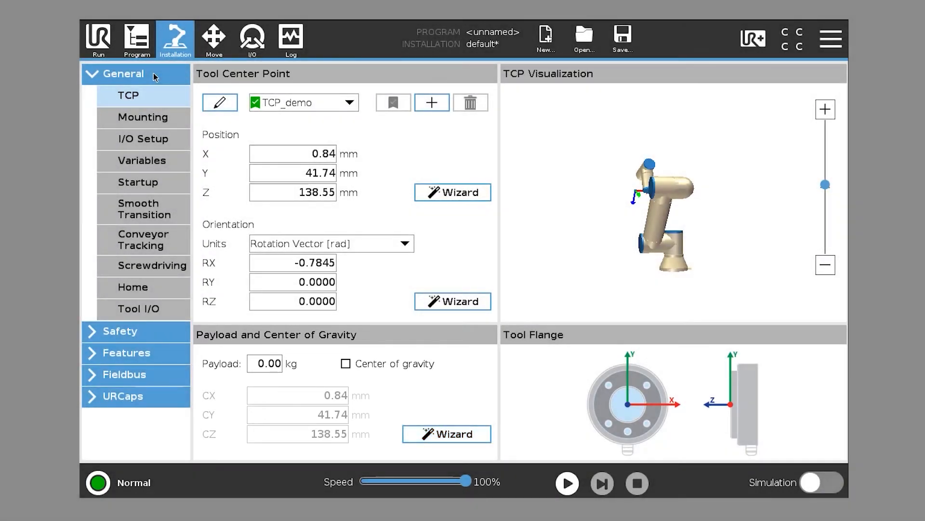
{"action": "mouse_move", "coordinate": [130, 403]}
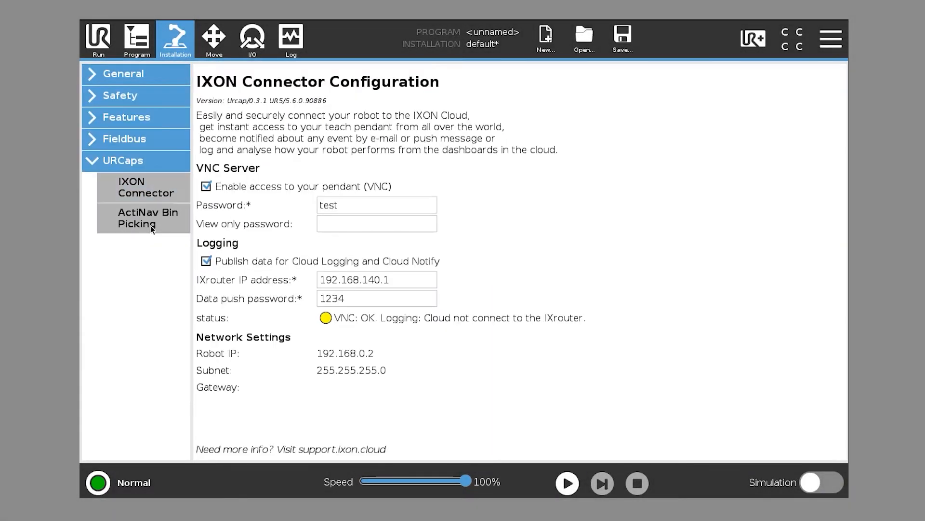
{"action": "left_click", "coordinate": [143, 217]}
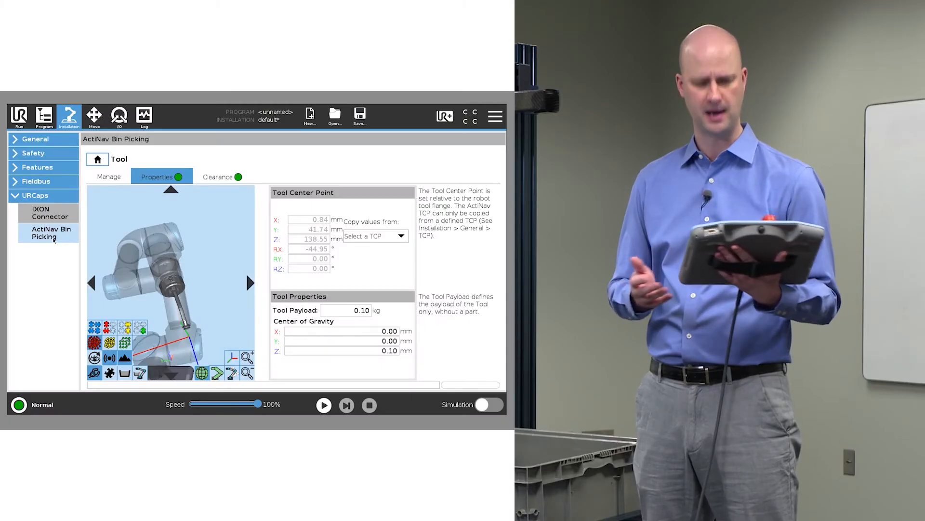
Review the tool's clearance shapes, inspecting Sphere_1, Sphere_0, Sphere_3, Sphere_6 and Sphere_7.
{"action": "left_click", "coordinate": [217, 176]}
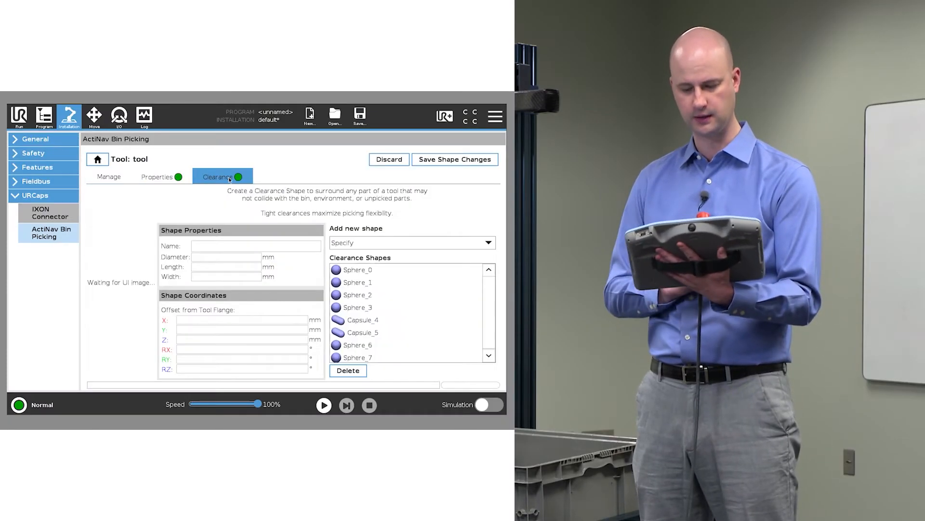
{"action": "left_click", "coordinate": [355, 269]}
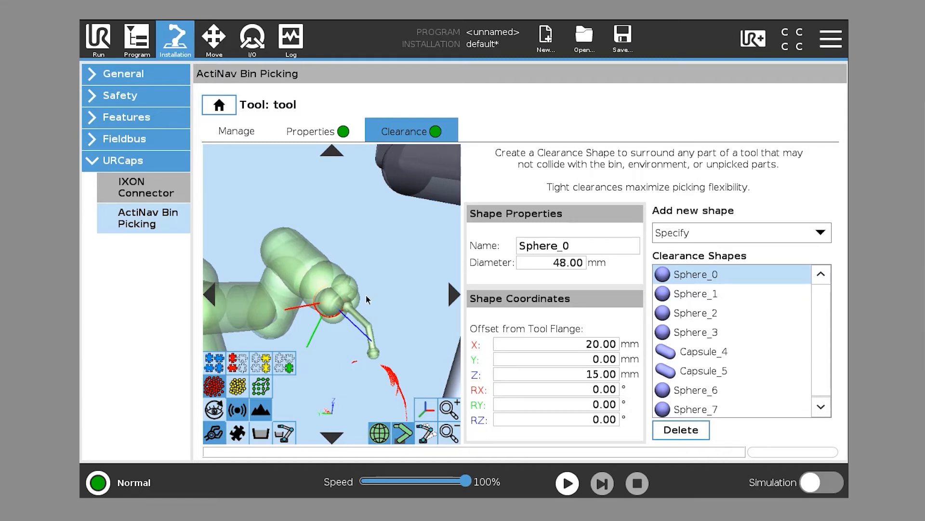
{"action": "left_click", "coordinate": [738, 232]}
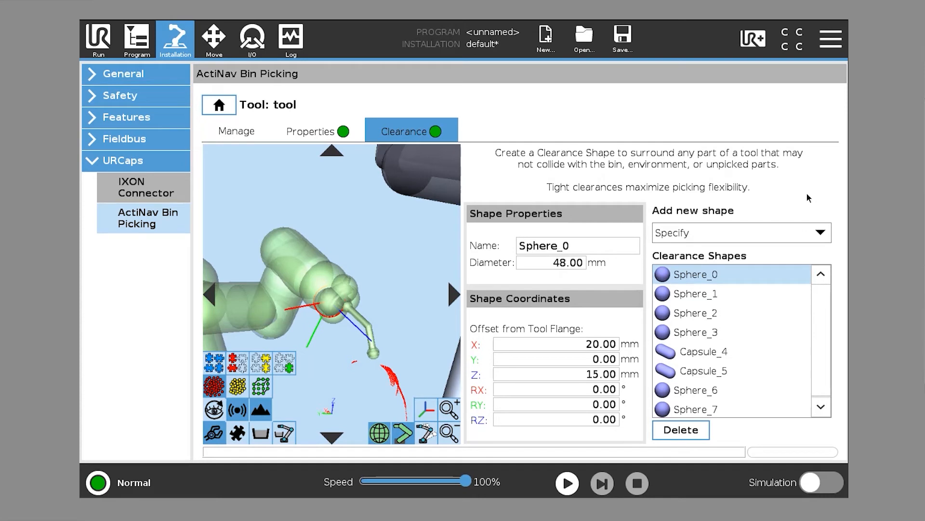
{"action": "mouse_move", "coordinate": [698, 435]}
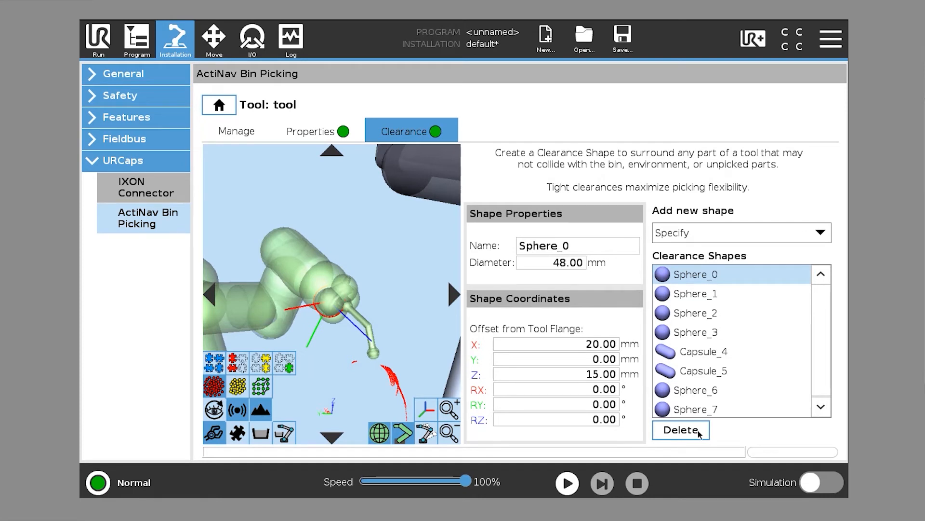
{"action": "left_click", "coordinate": [695, 293]}
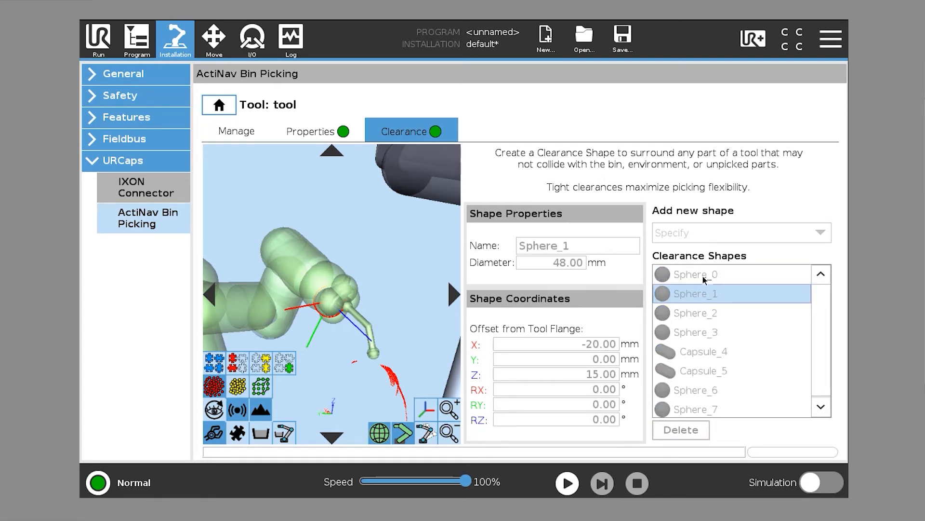
{"action": "left_click", "coordinate": [695, 274]}
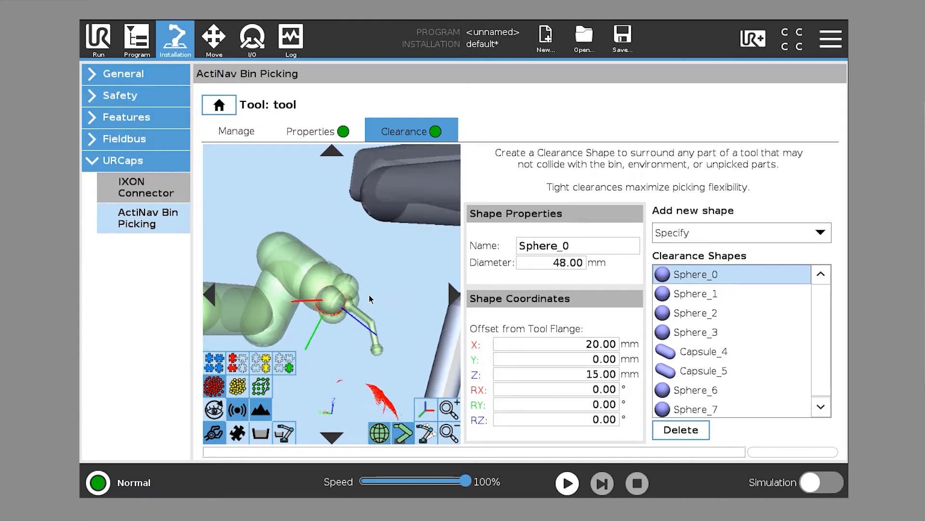
{"action": "left_click", "coordinate": [695, 331]}
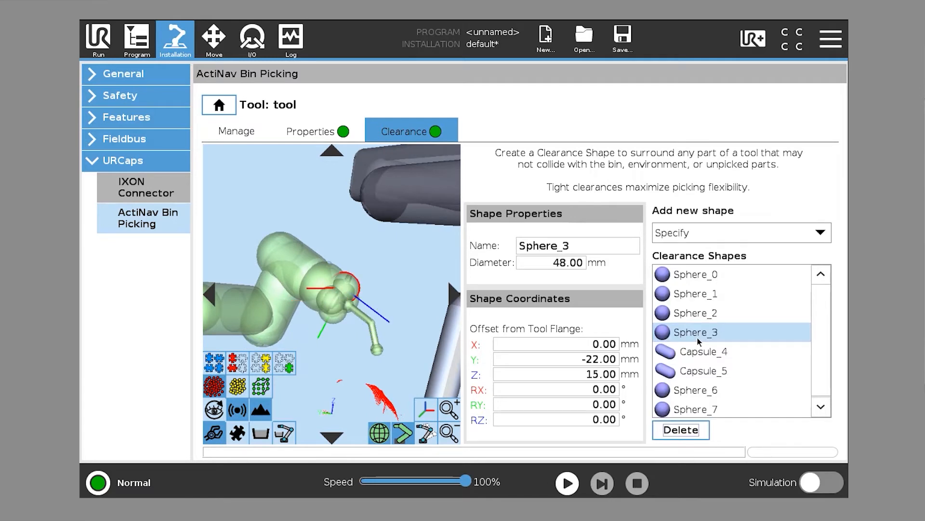
{"action": "left_click", "coordinate": [695, 389]}
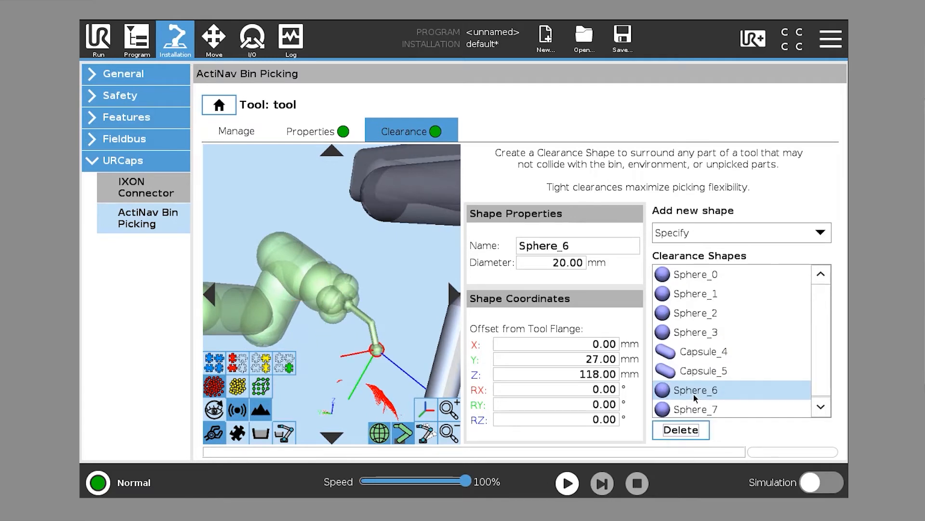
{"action": "left_click", "coordinate": [694, 408]}
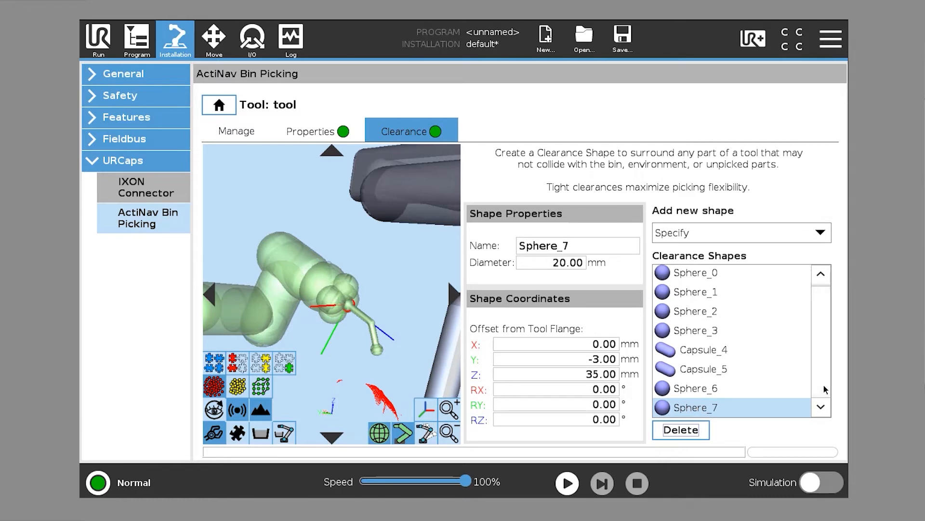
Delete the Sphere_0 clearance shape and confirm, leaving seven shapes unsaved.
{"action": "left_click", "coordinate": [695, 272]}
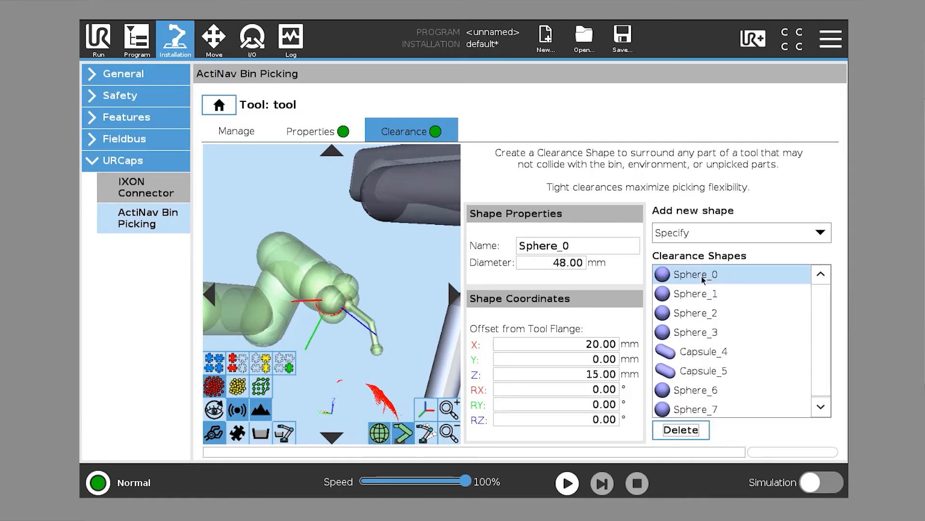
{"action": "left_click", "coordinate": [679, 429]}
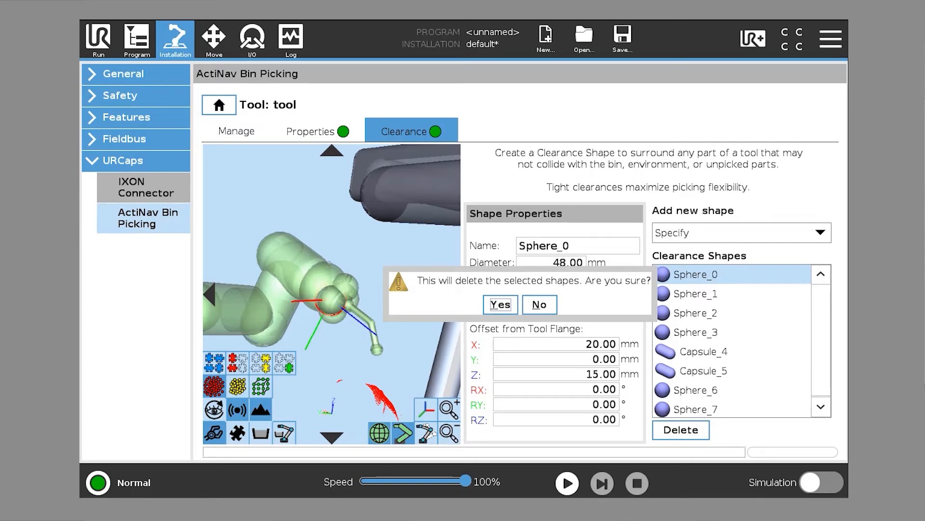
{"action": "left_click", "coordinate": [499, 304]}
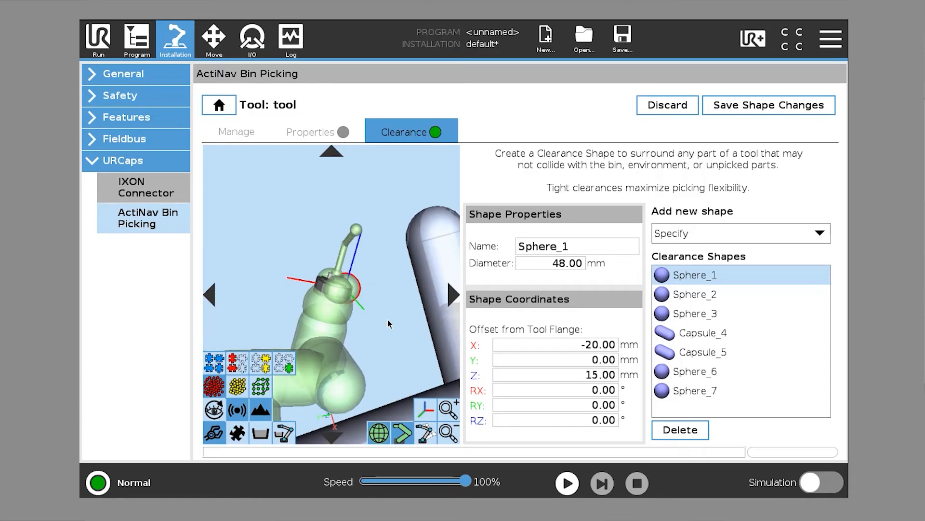
Add a new clearance sphere with 50 mm diameter and 25 mm X and Z offsets from the flange.
{"action": "left_click", "coordinate": [739, 232]}
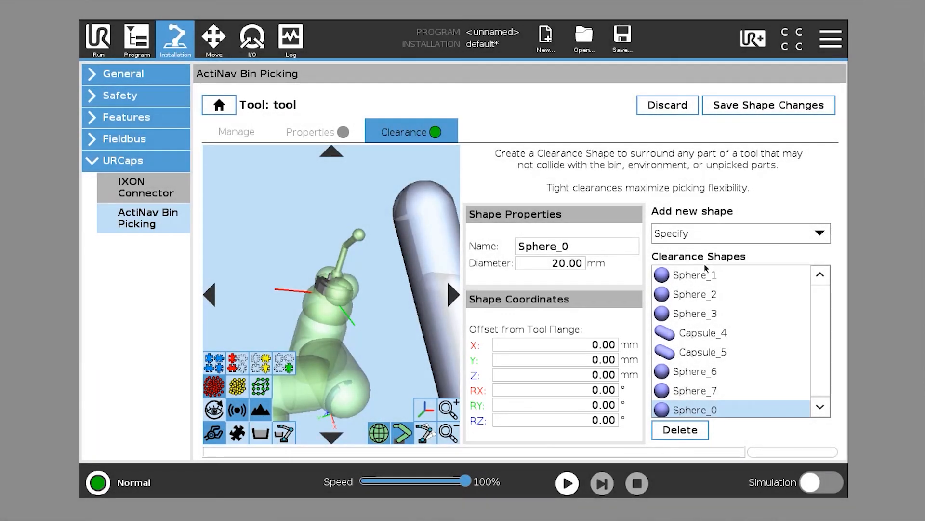
{"action": "left_click", "coordinate": [549, 263]}
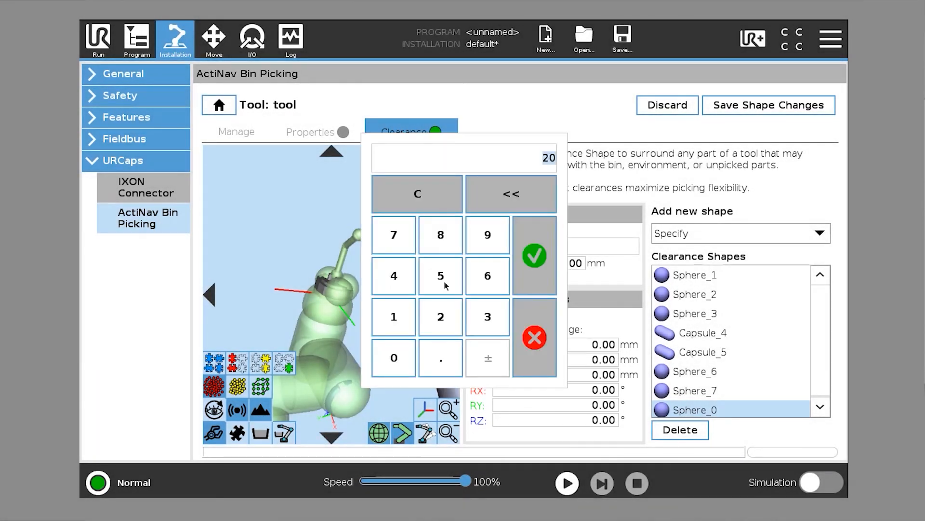
{"action": "left_click", "coordinate": [533, 256]}
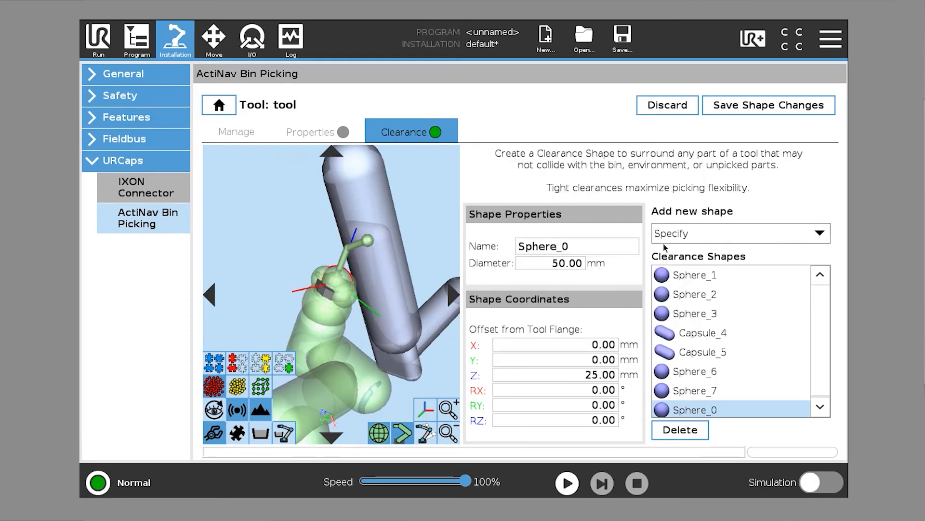
{"action": "left_click", "coordinate": [550, 263]}
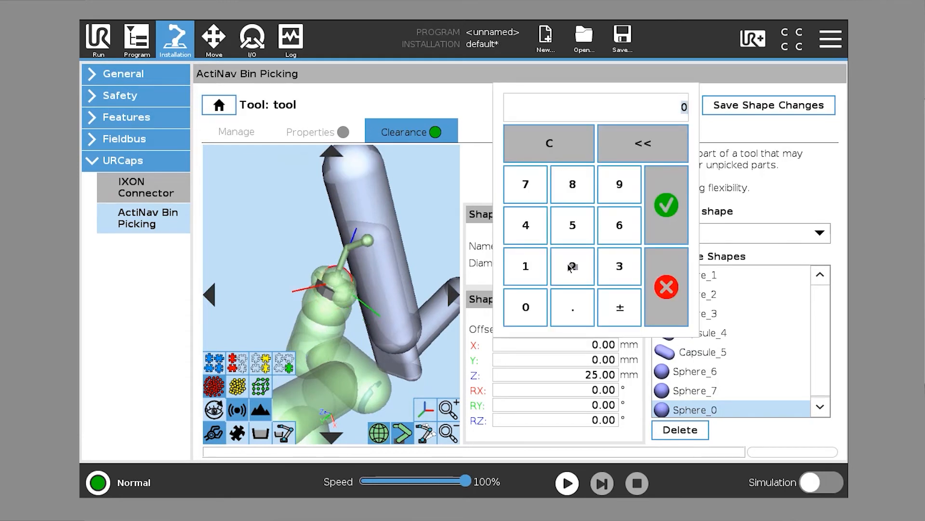
{"action": "left_click", "coordinate": [666, 204]}
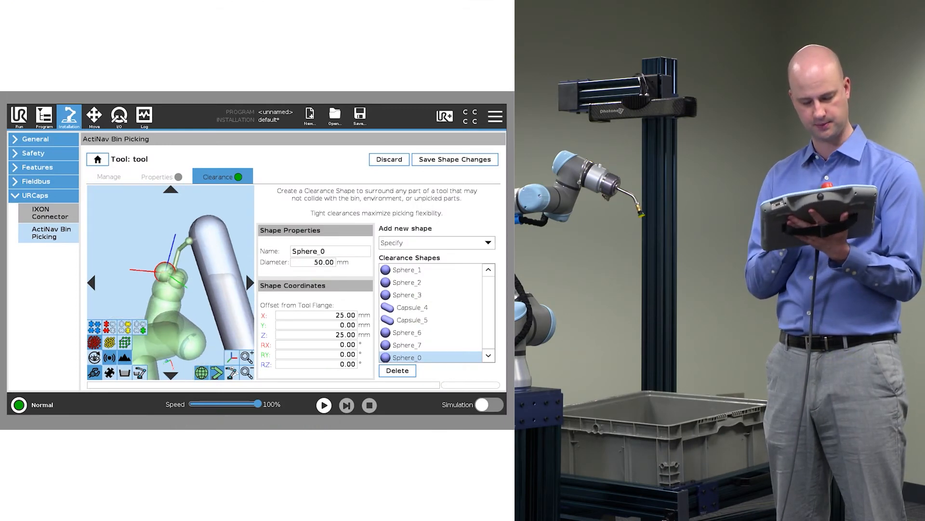
Discard the unsaved shape edits, restoring the original 48 mm Sphere_0 with 20 and 15 mm offsets.
{"action": "left_click", "coordinate": [388, 159]}
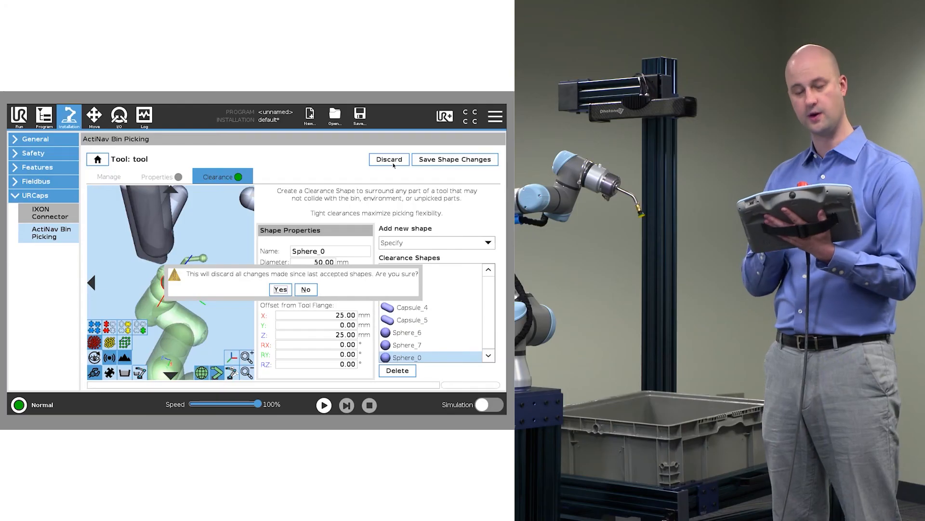
{"action": "left_click", "coordinate": [279, 289]}
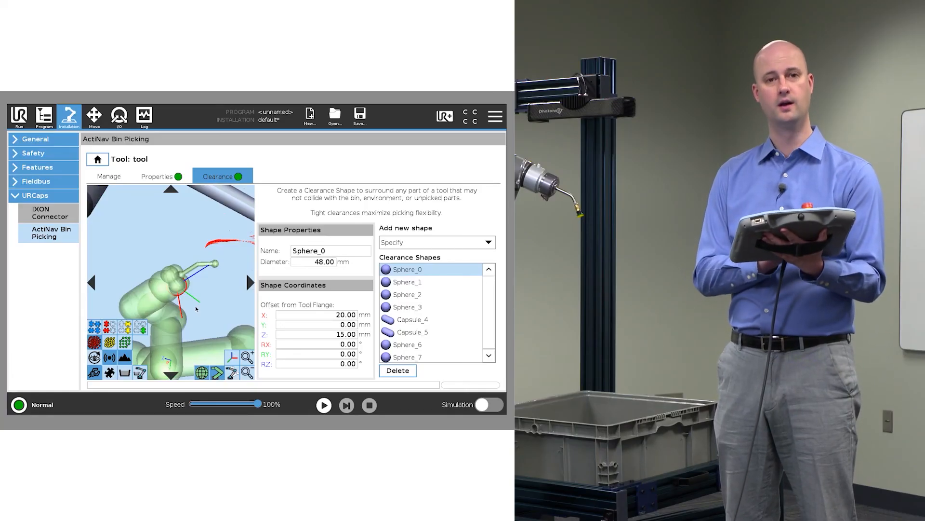
Pass through the tool's Properties back to the Manage list with create, copy, rename, import and export.
{"action": "left_click", "coordinate": [156, 175]}
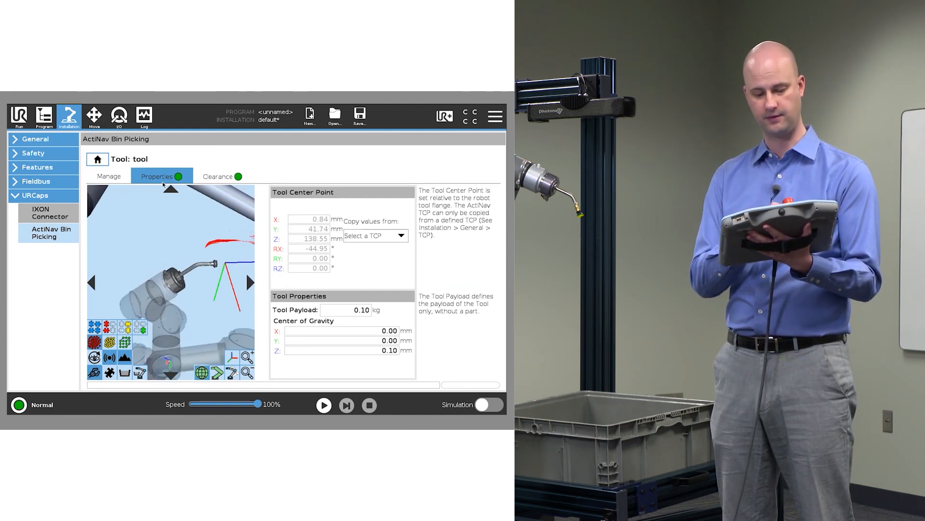
{"action": "left_click", "coordinate": [109, 175]}
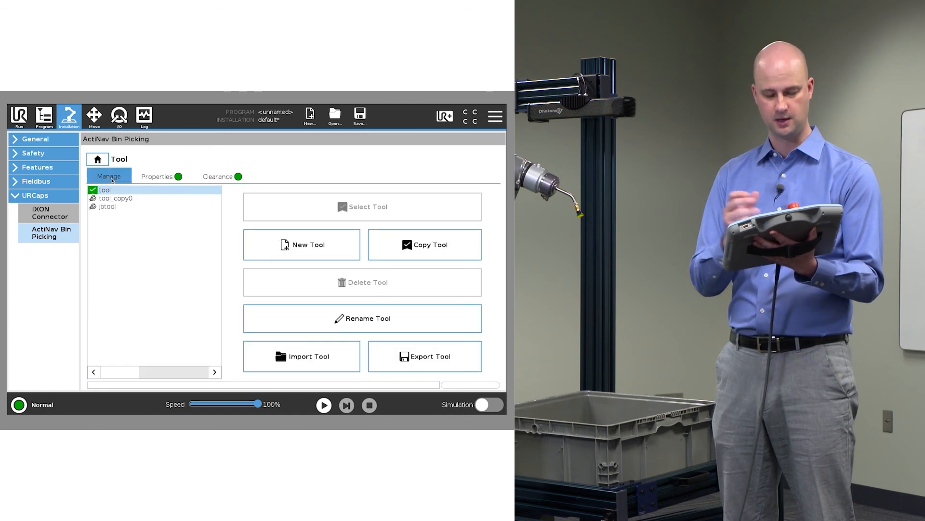